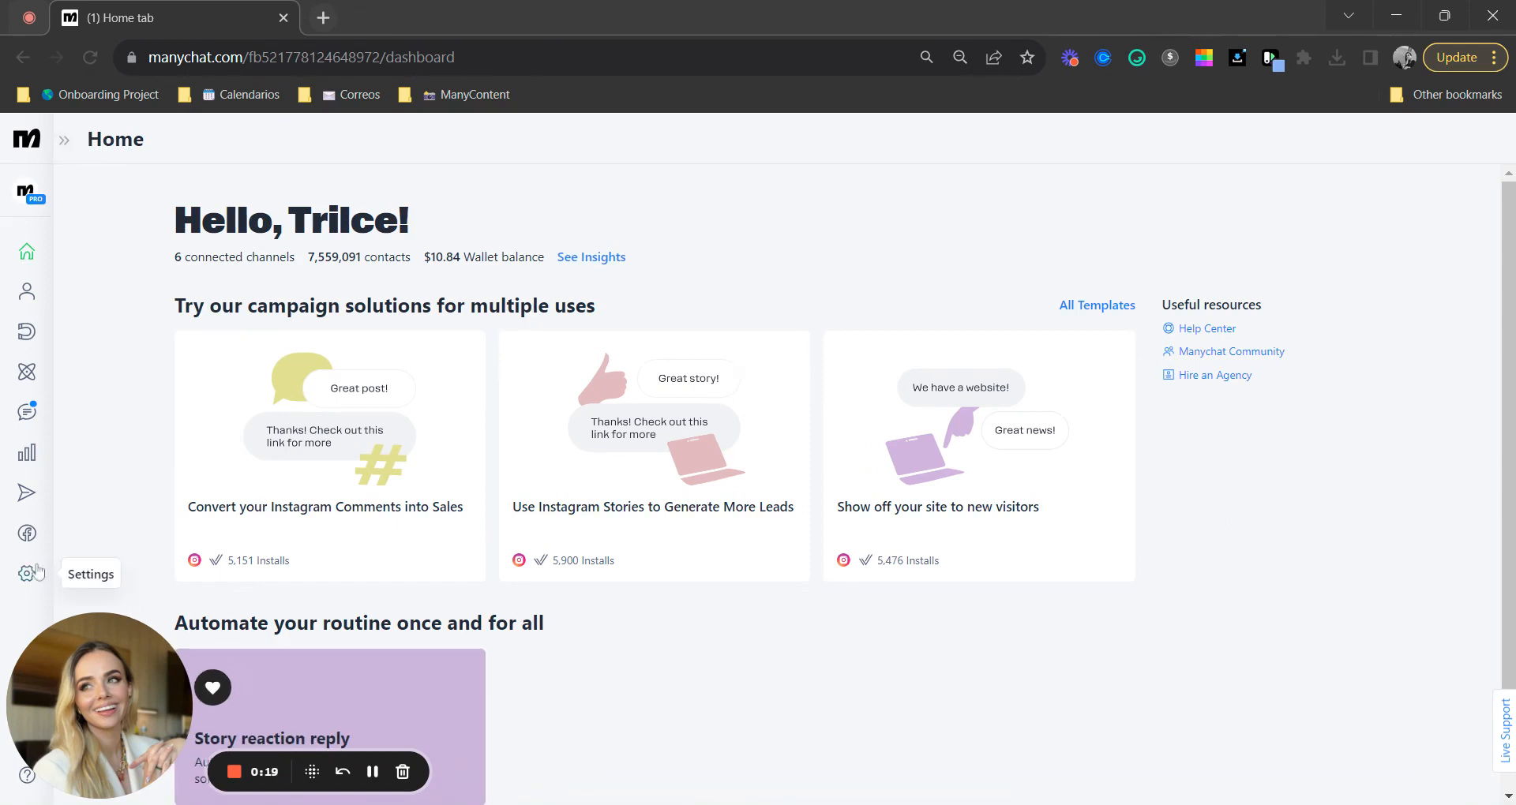
- Go to the account settings from the left sidebar gear icon
click(27, 573)
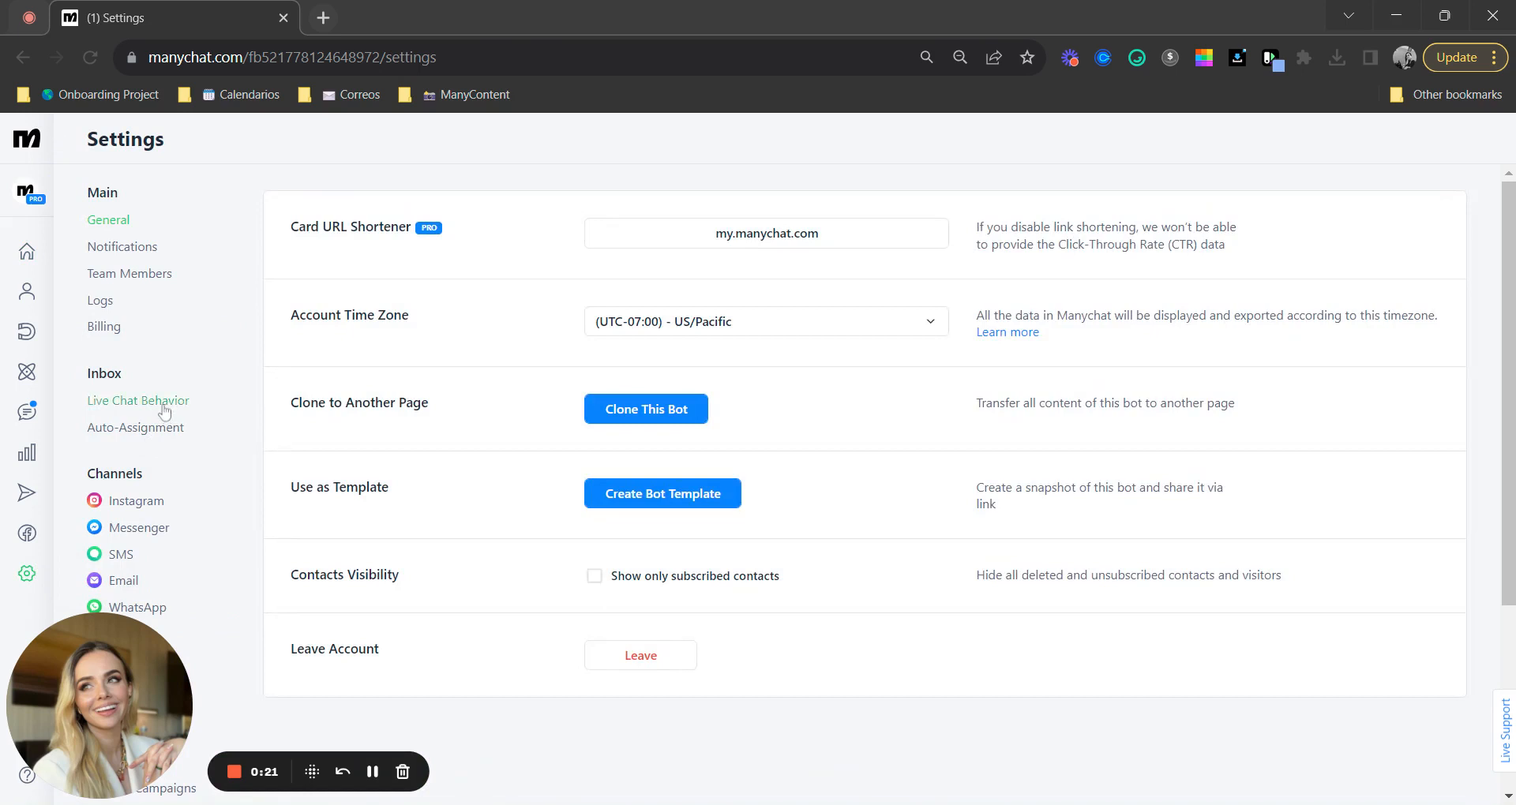
- Show the Live Chat Behavior settings under Inbox, with the pause currently 12 hours
click(139, 399)
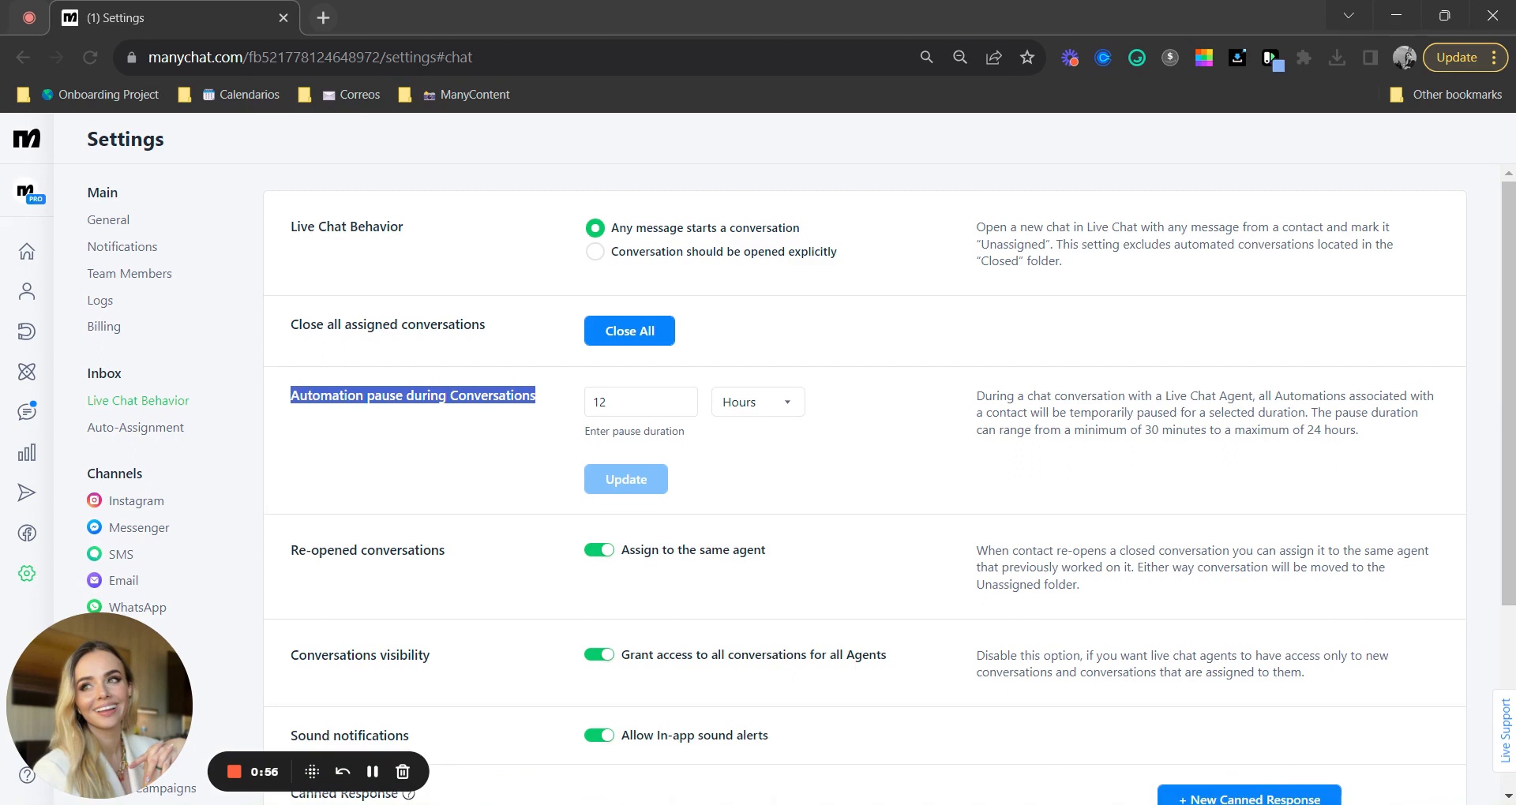
- Set the automation pause during conversations to 8 hours and save with Update
click(639, 401)
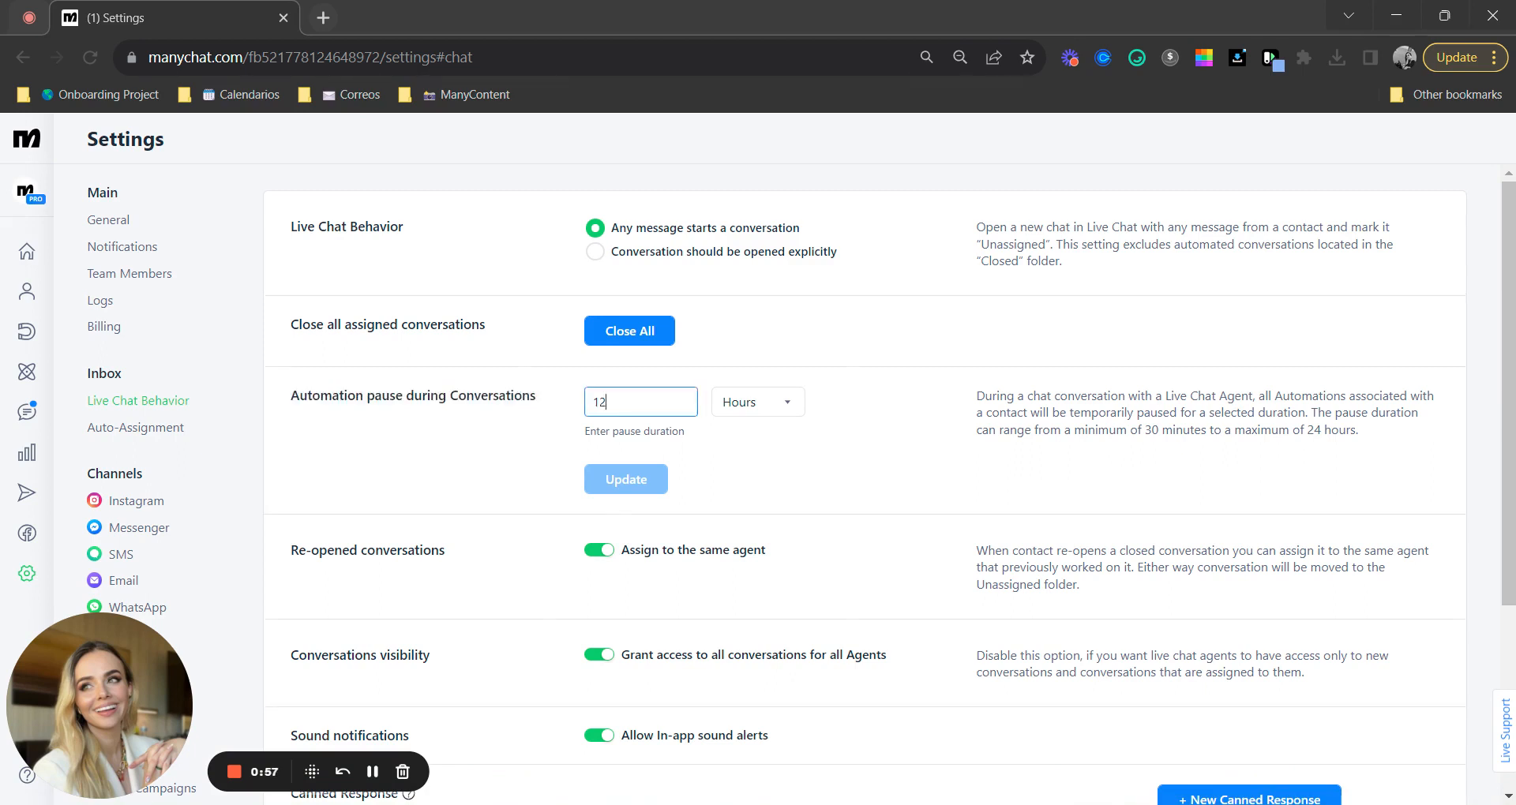
text(8)
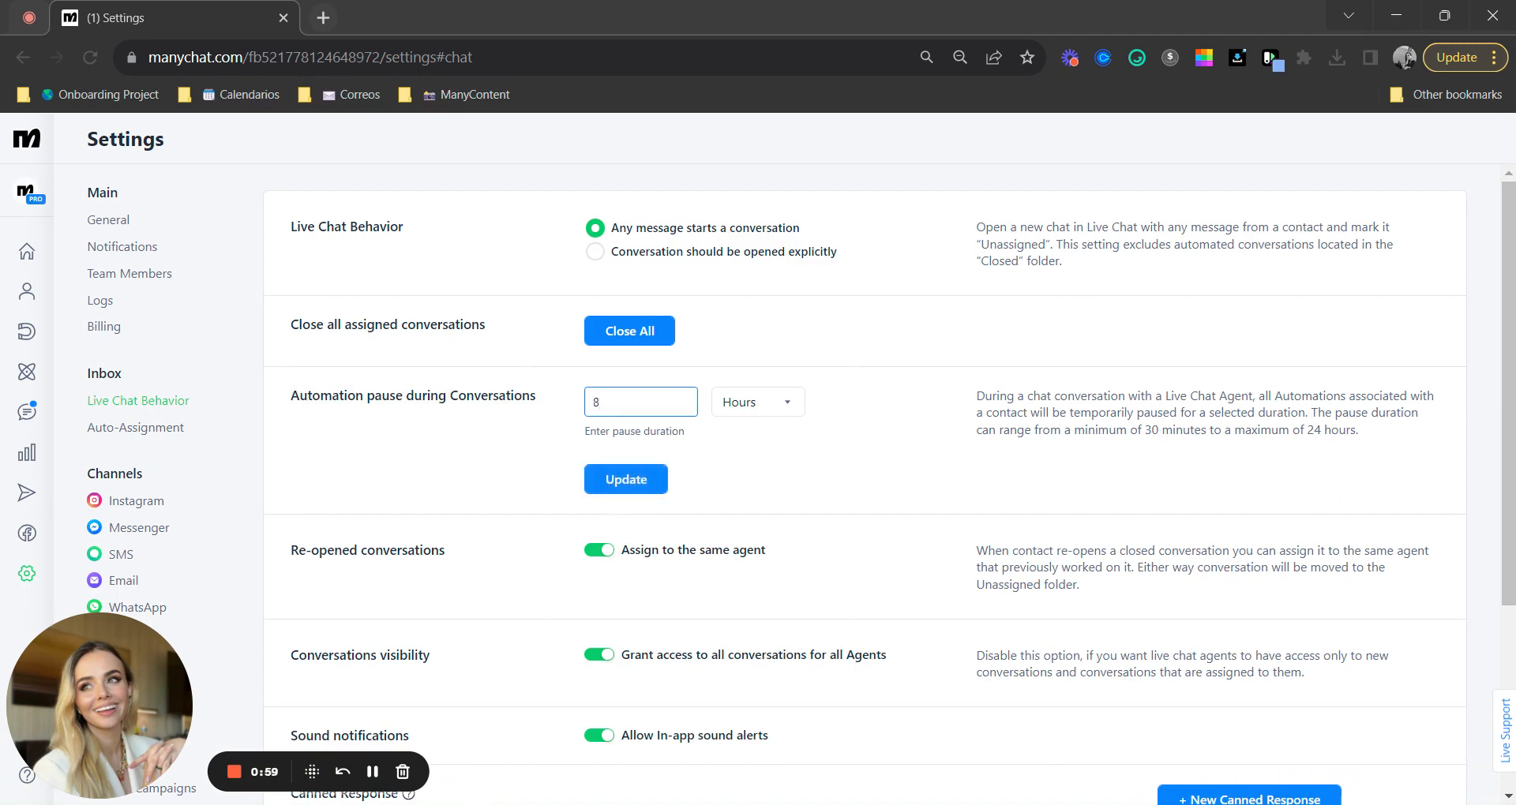
click(625, 479)
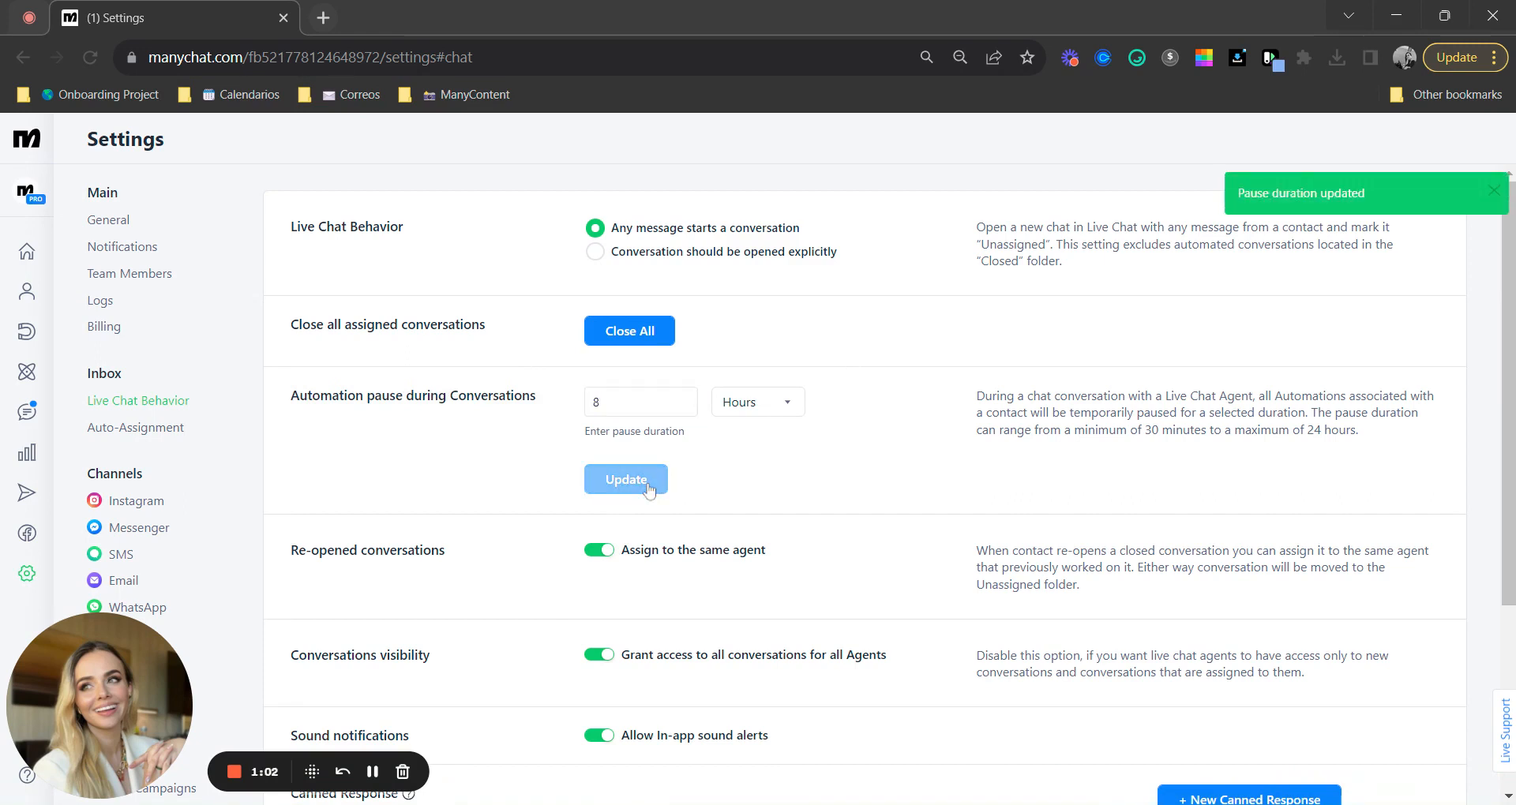
click(625, 480)
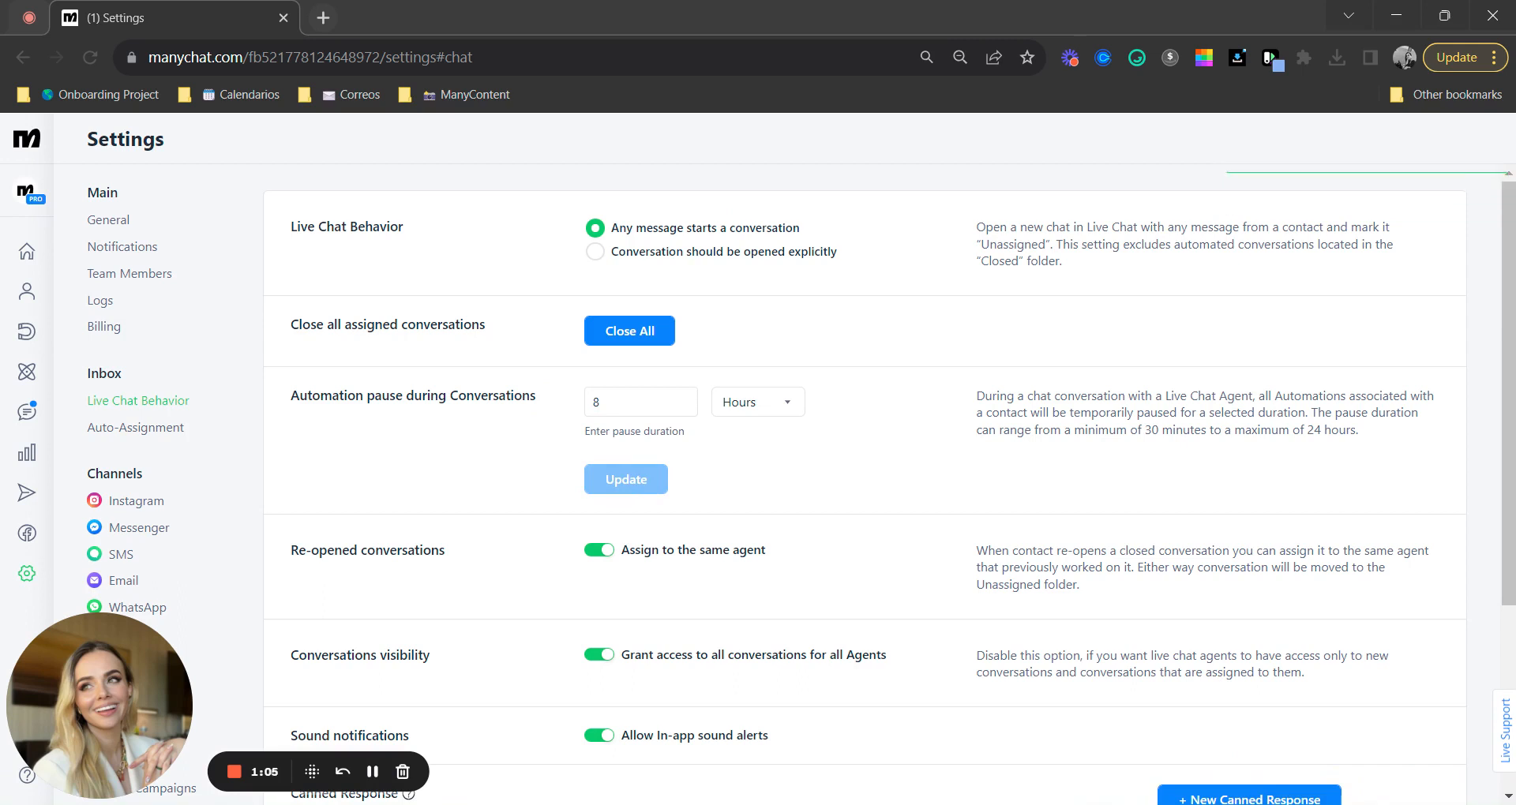
- Set the automation pause during conversations to 24 hours and save with Update
click(756, 401)
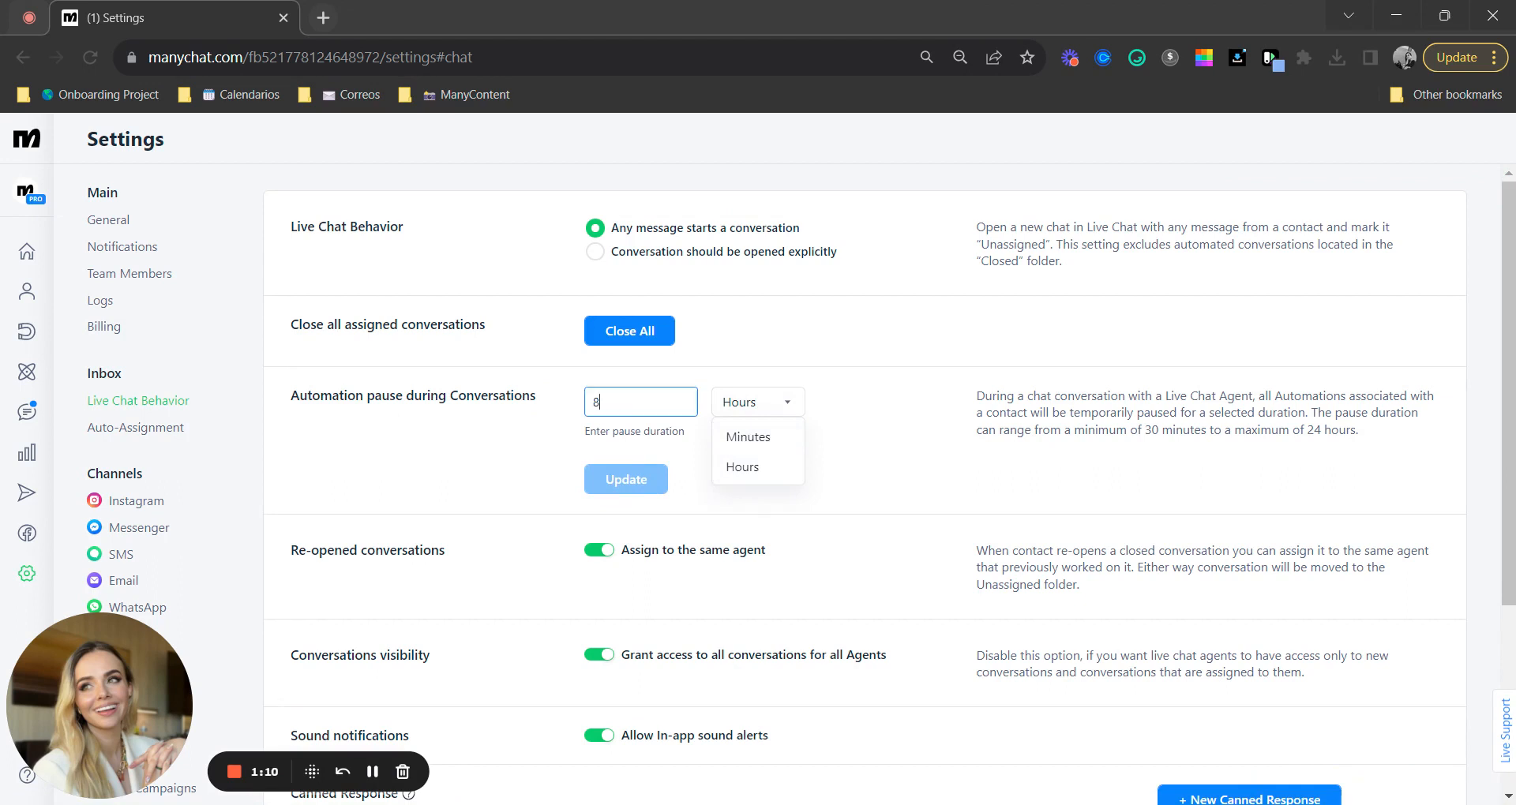
text(24)
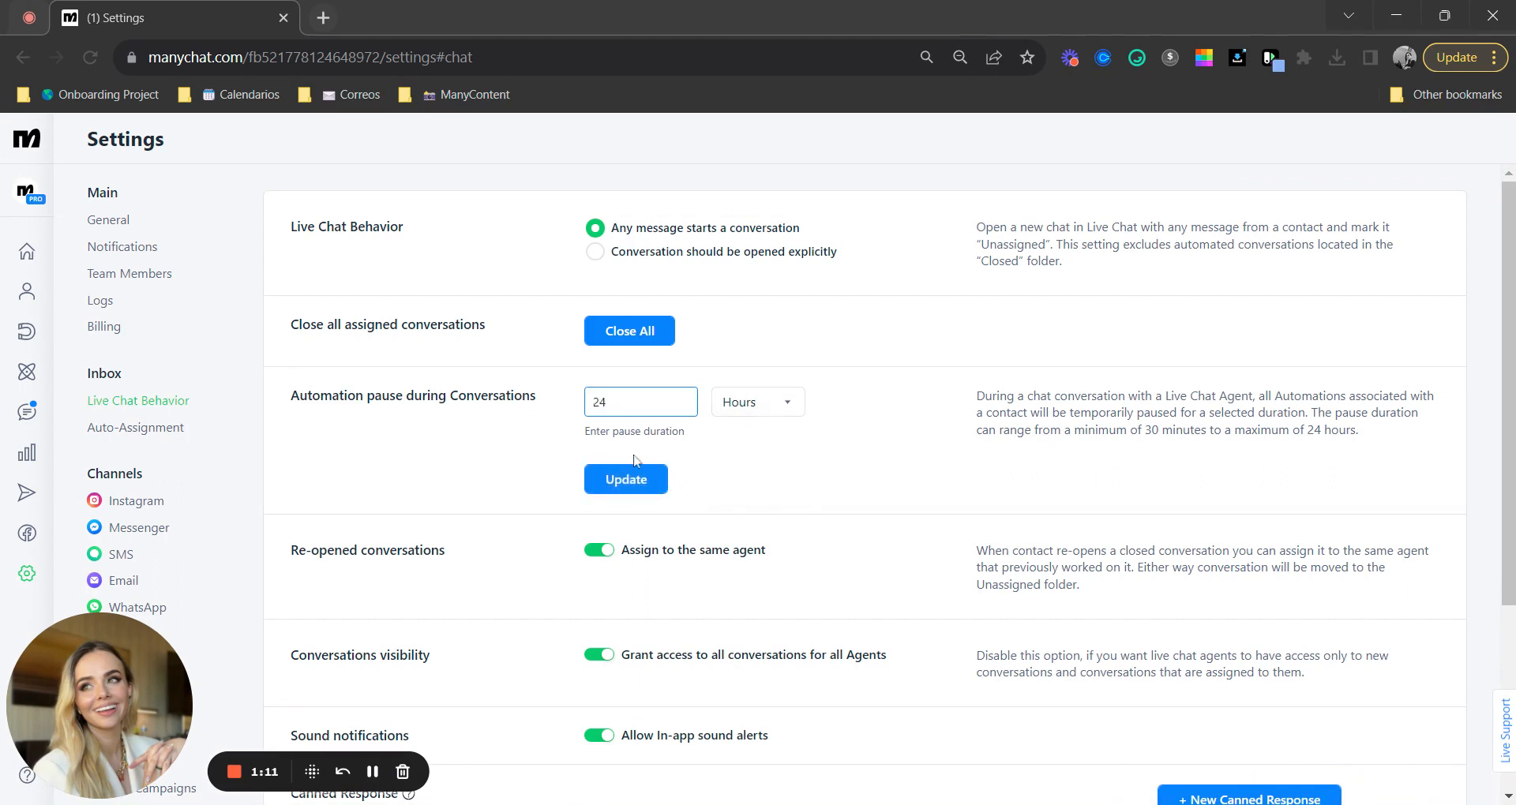
click(625, 479)
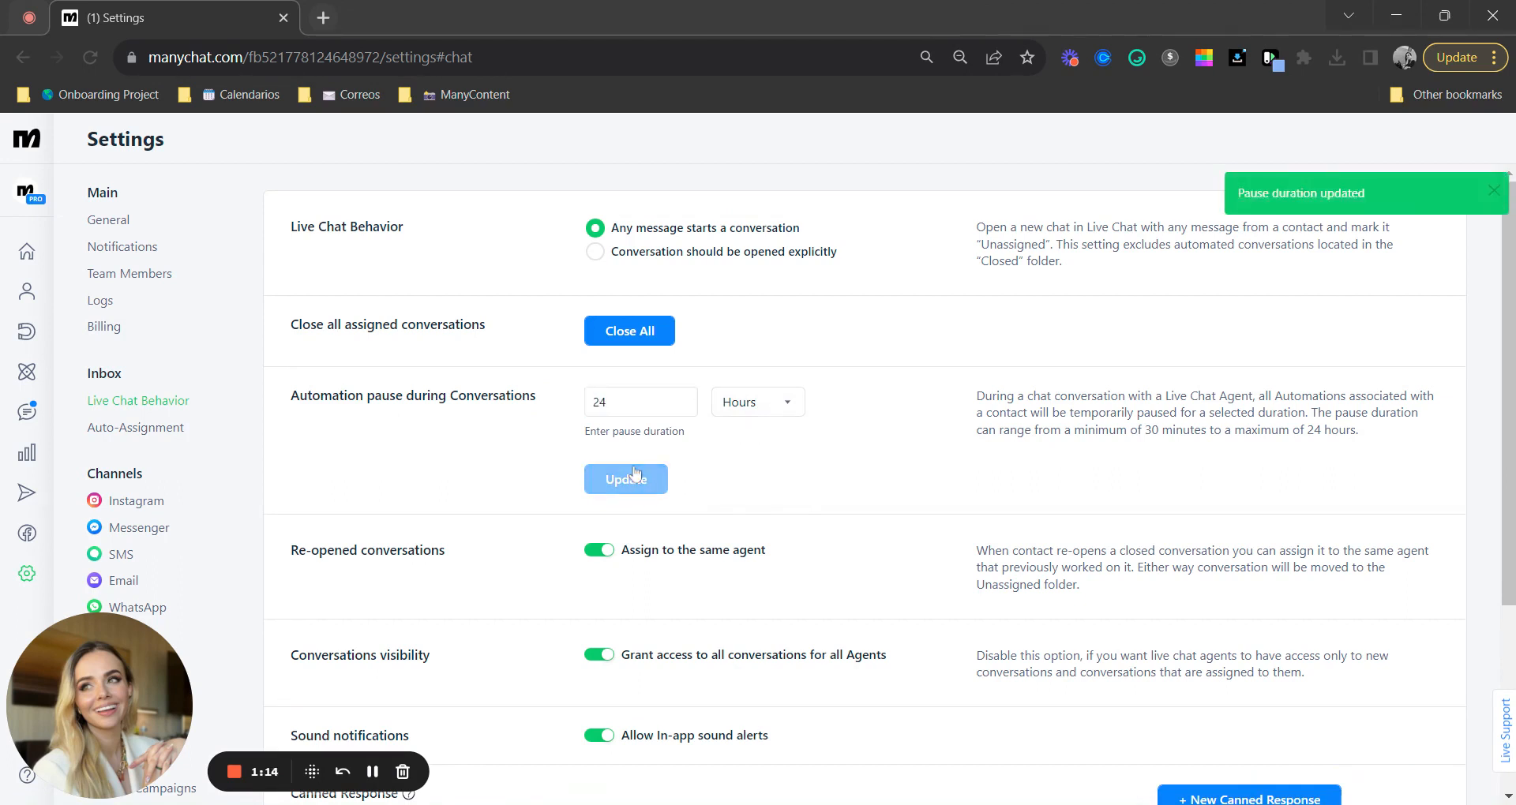
mouse_move(26, 412)
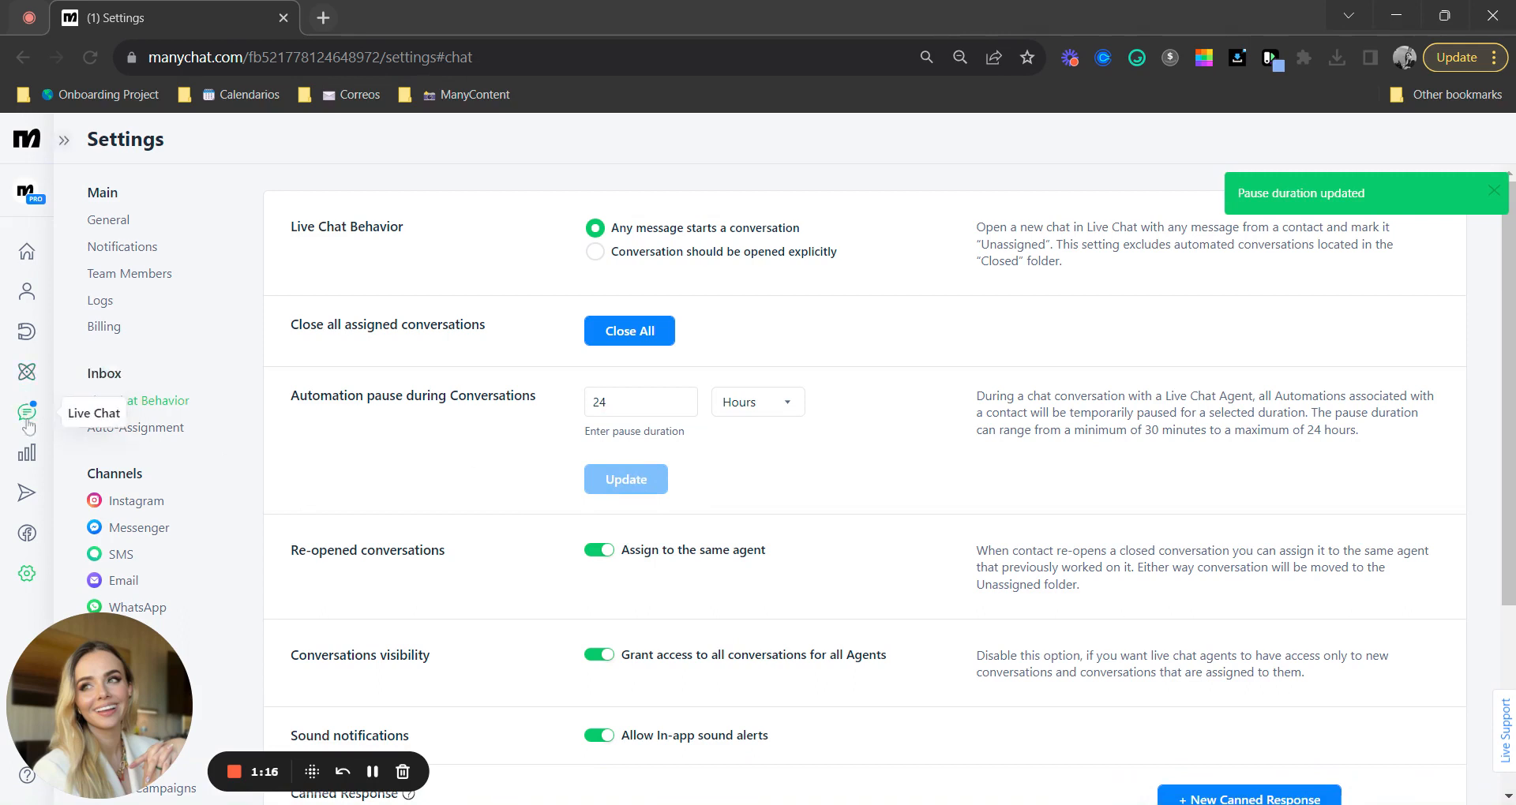